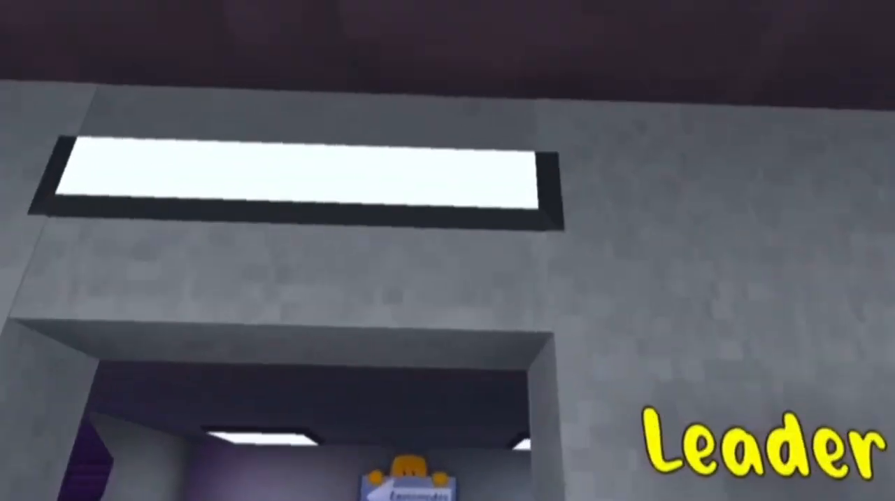
mouse_move(447, 250)
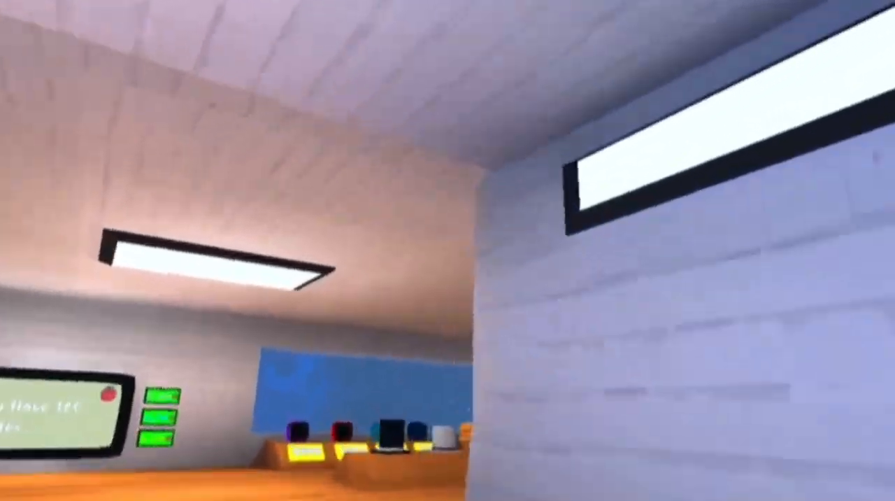
mouse_move(448, 250)
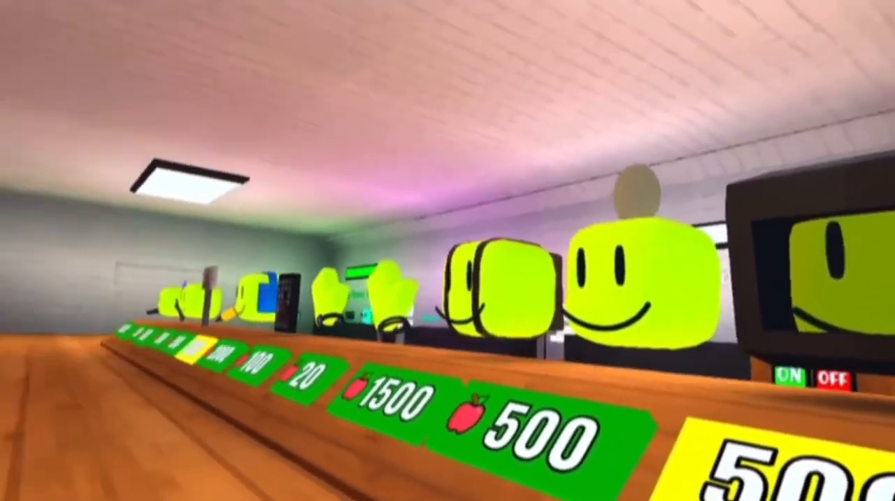
mouse_move(447, 250)
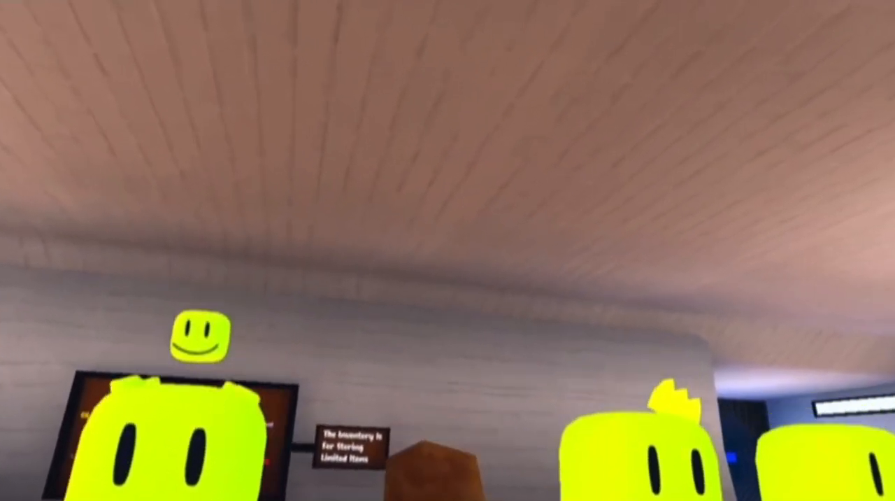
mouse_move(448, 250)
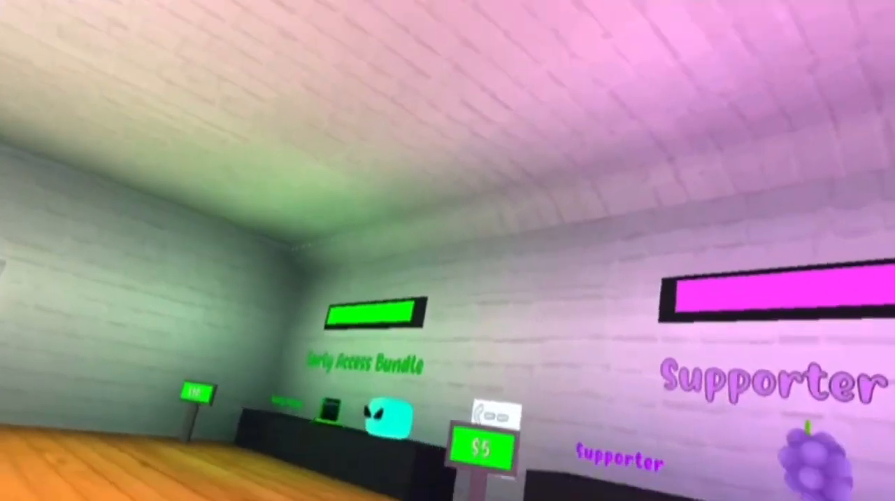
mouse_move(448, 250)
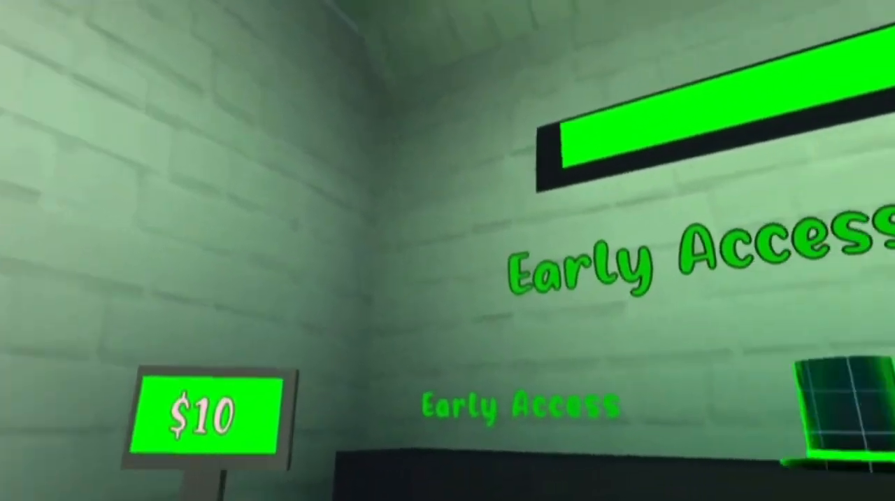